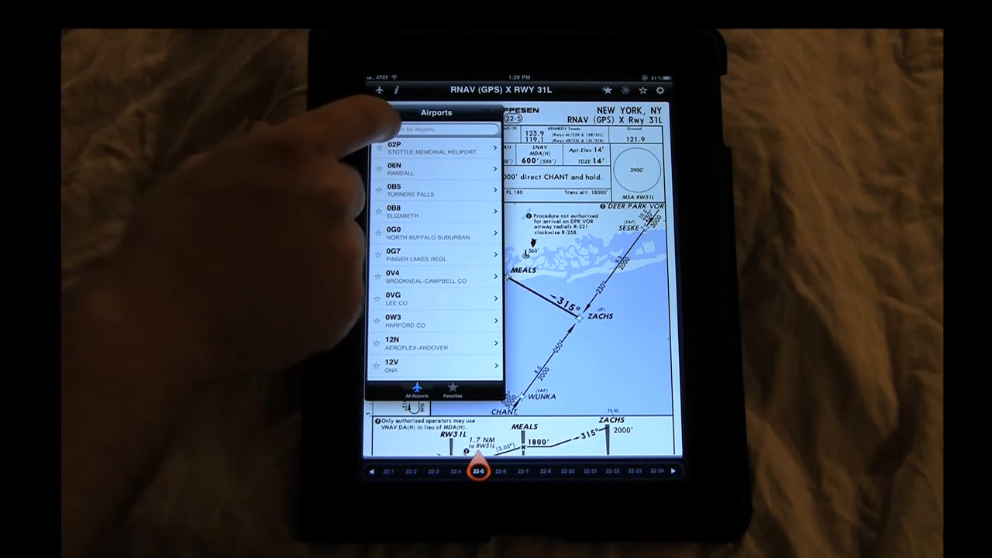
Find Lehigh Valley (KABE) and open its ILS or LOC DME Rwy 24 chart.
{"action": "left_click", "coordinate": [436, 129]}
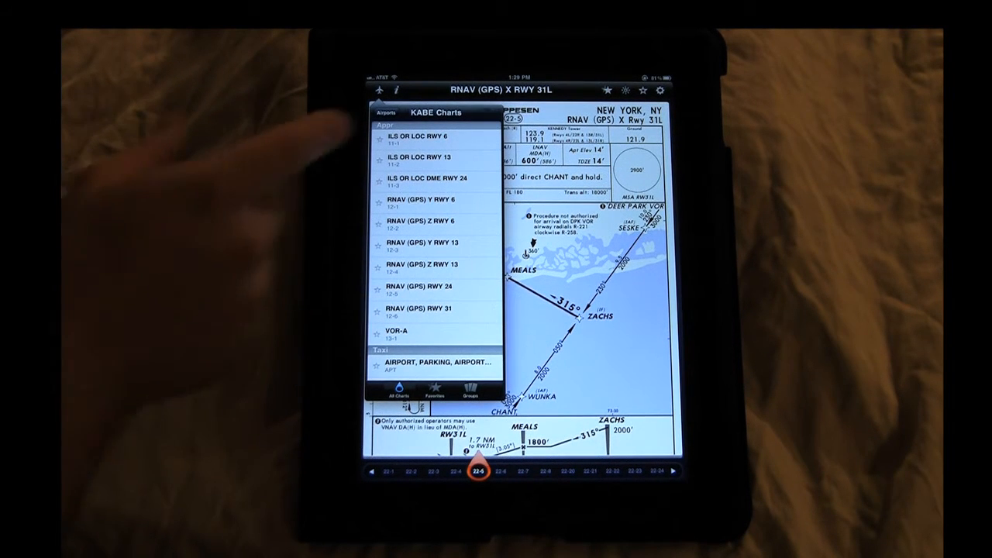
{"action": "left_click", "coordinate": [419, 140]}
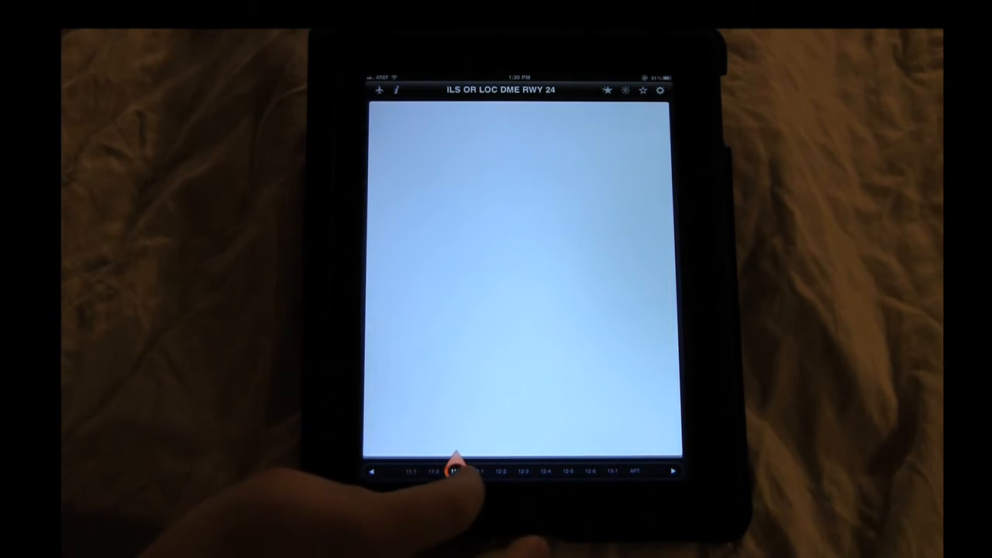
View KABE chart 11-1 (ILS or LOC Rwy 6) and show the cycle 01-2011 subscription info.
{"action": "left_click", "coordinate": [476, 471]}
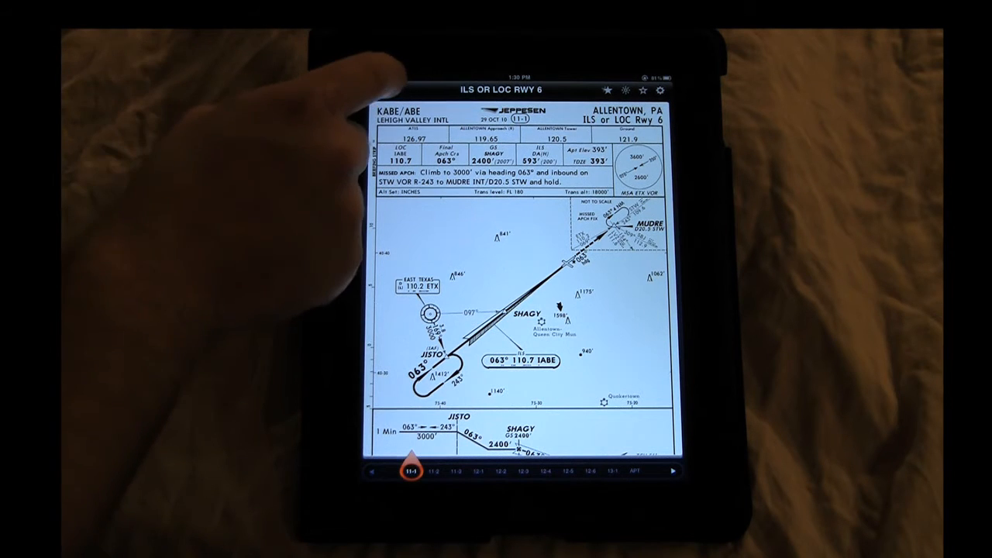
{"action": "left_click", "coordinate": [369, 90]}
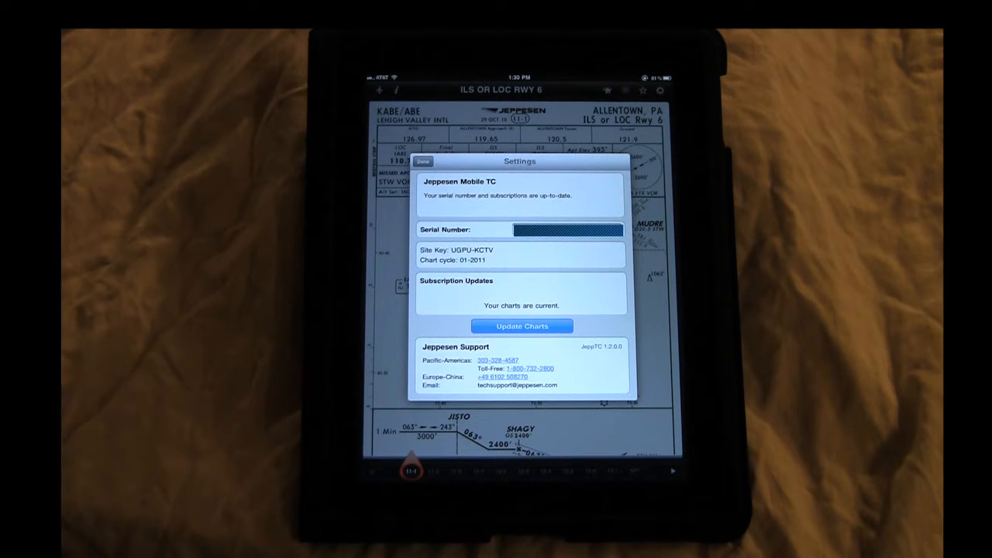
Close the Settings popover and return to the KABE chart list.
{"action": "left_click", "coordinate": [422, 162]}
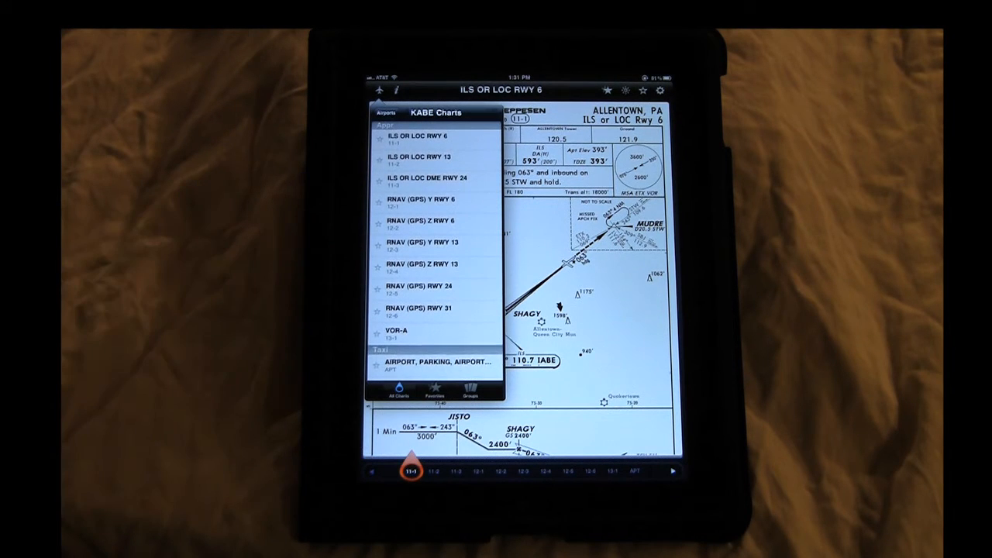
Show KABE's Airport, Parking, Airport Info chart and bring up the Favorites airport list.
{"action": "left_click", "coordinate": [434, 362]}
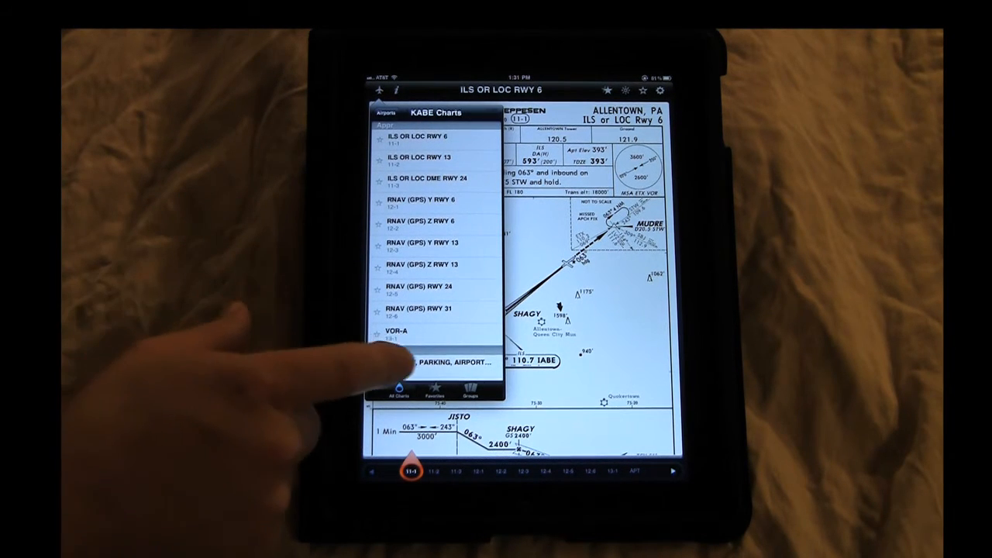
{"action": "left_click", "coordinate": [433, 361]}
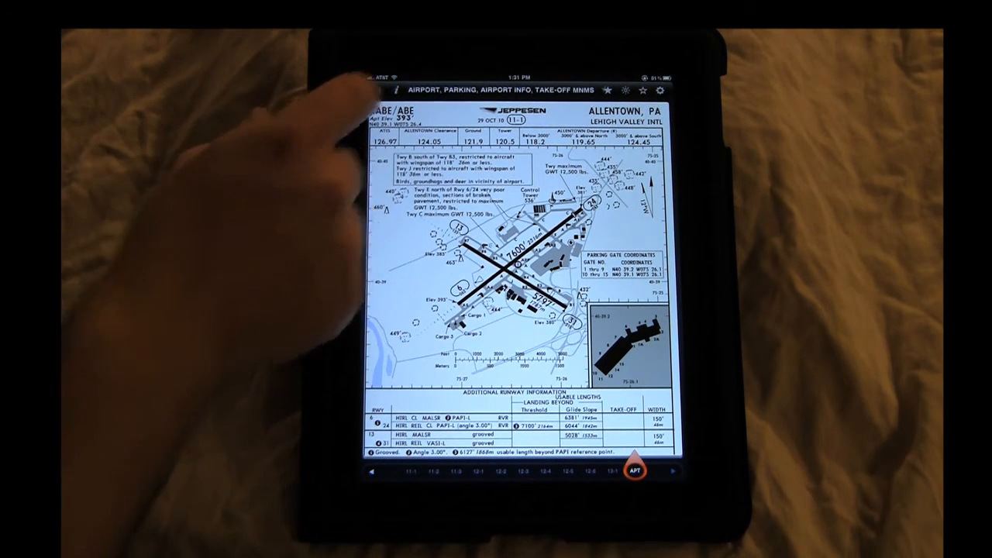
{"action": "left_click", "coordinate": [371, 90]}
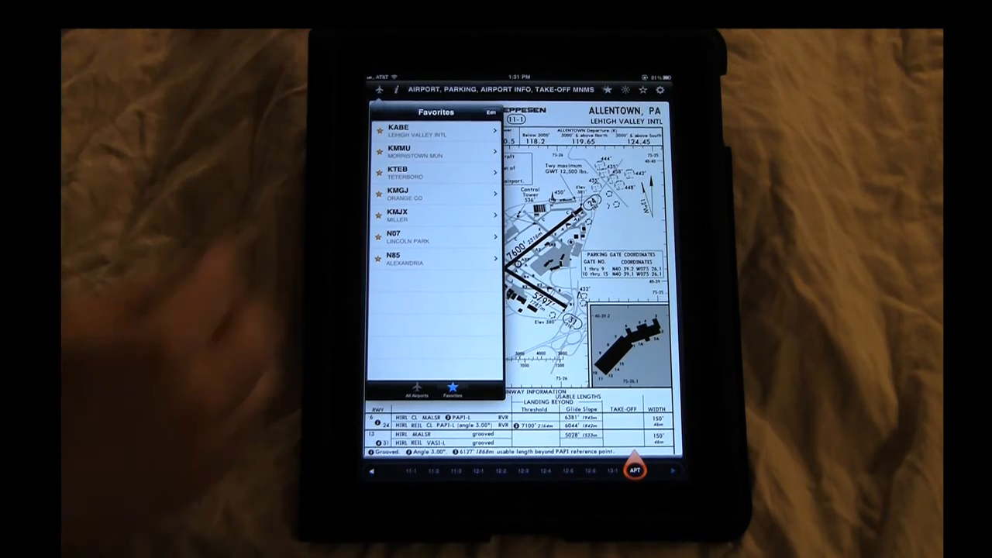
Remove KABE from favorites, then open the Morristown Municipal (KMMU) chart list.
{"action": "left_click", "coordinate": [511, 112]}
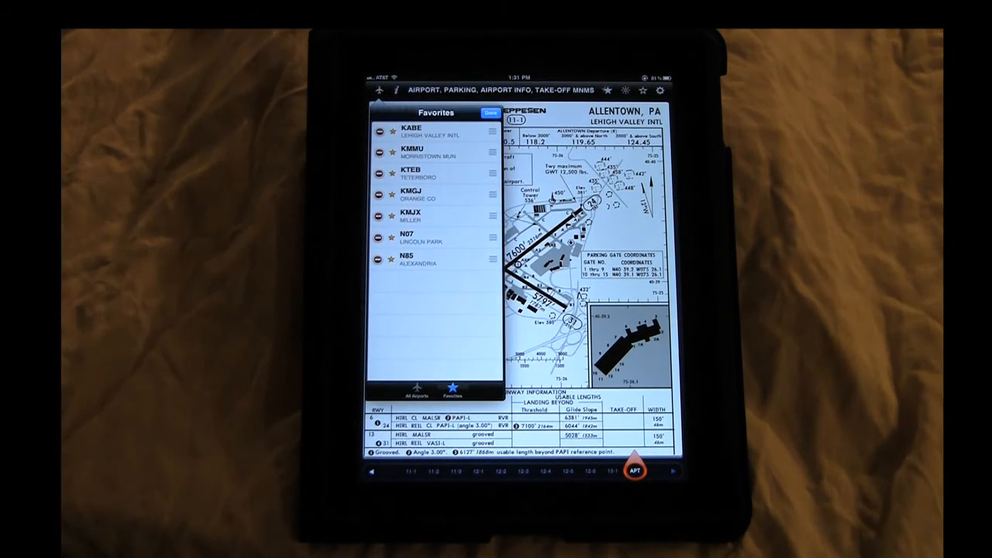
{"action": "left_click", "coordinate": [382, 129]}
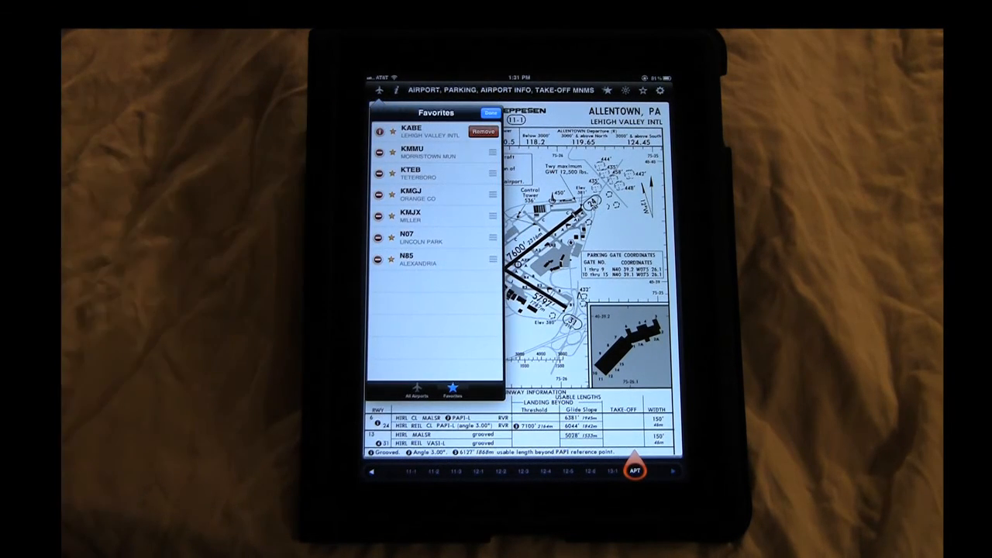
{"action": "left_click", "coordinate": [481, 131]}
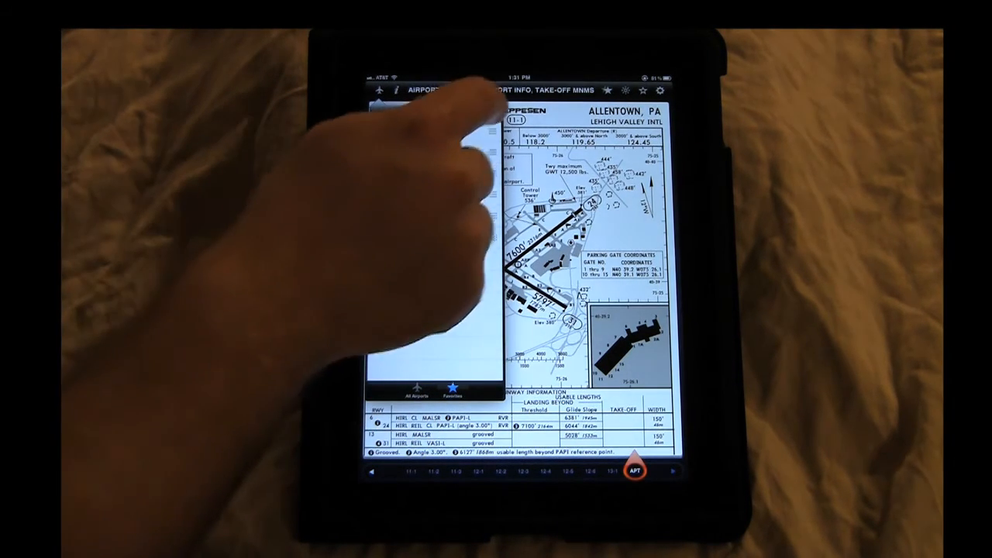
{"action": "left_click", "coordinate": [451, 387]}
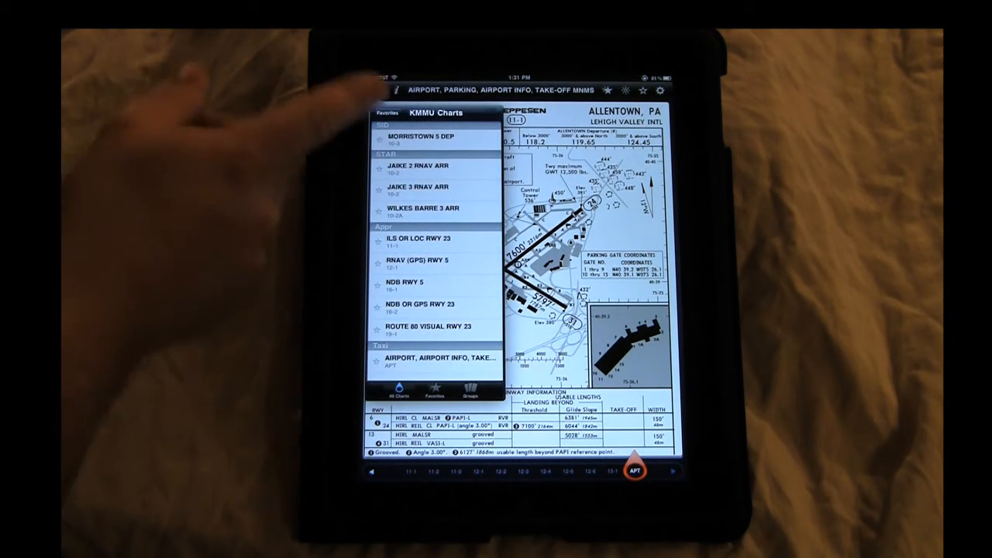
Open KMMU's Morristown 5 Departure chart (10-3).
{"action": "left_click", "coordinate": [434, 137]}
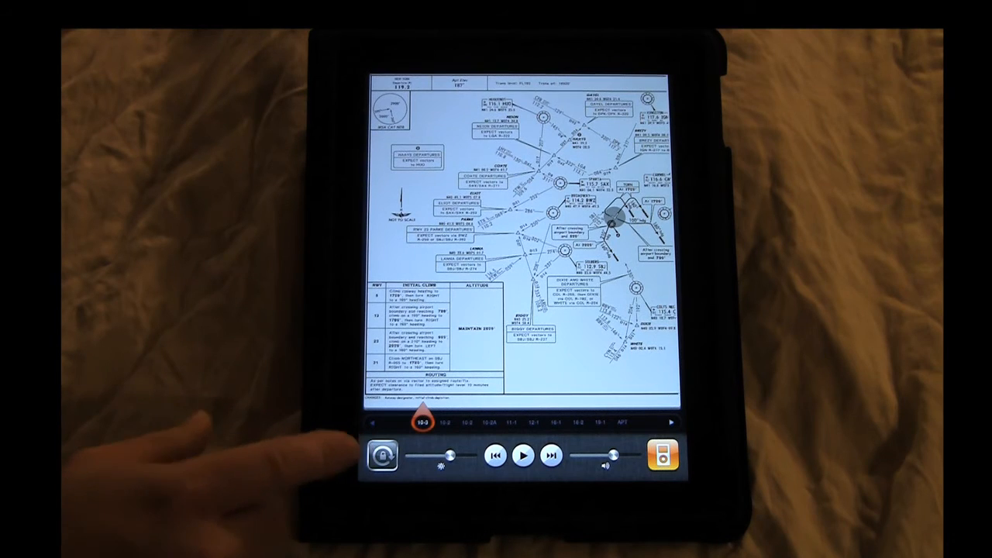
Turn on the orientation lock from the multitasking bar.
{"action": "left_click", "coordinate": [381, 455]}
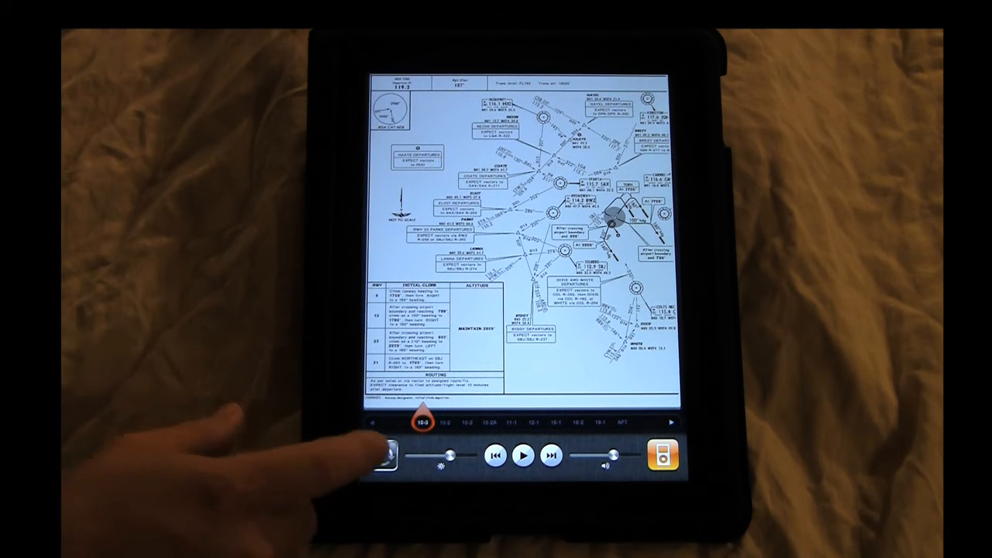
{"action": "left_click", "coordinate": [381, 456]}
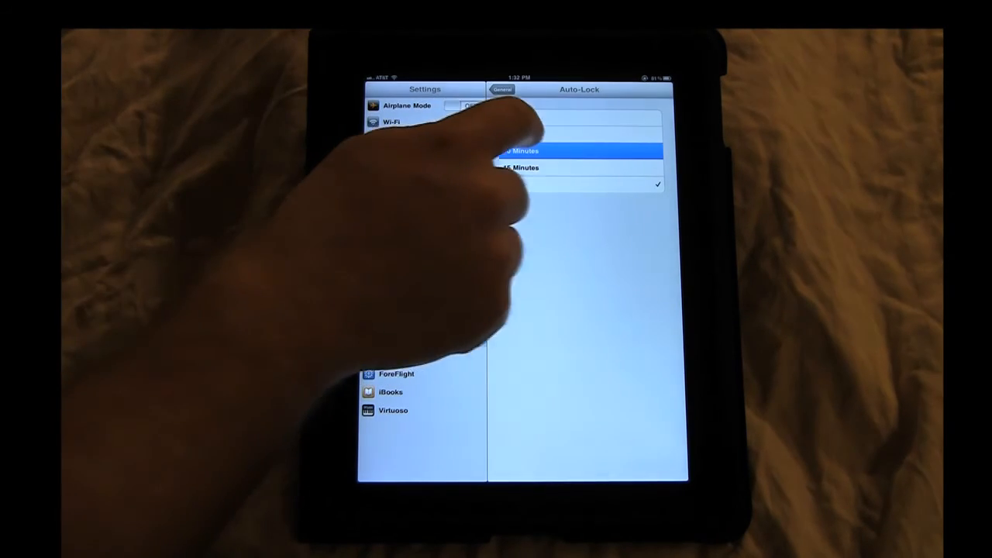
Change the iPad Auto-Lock from 5 Minutes to Never.
{"action": "left_click", "coordinate": [578, 150]}
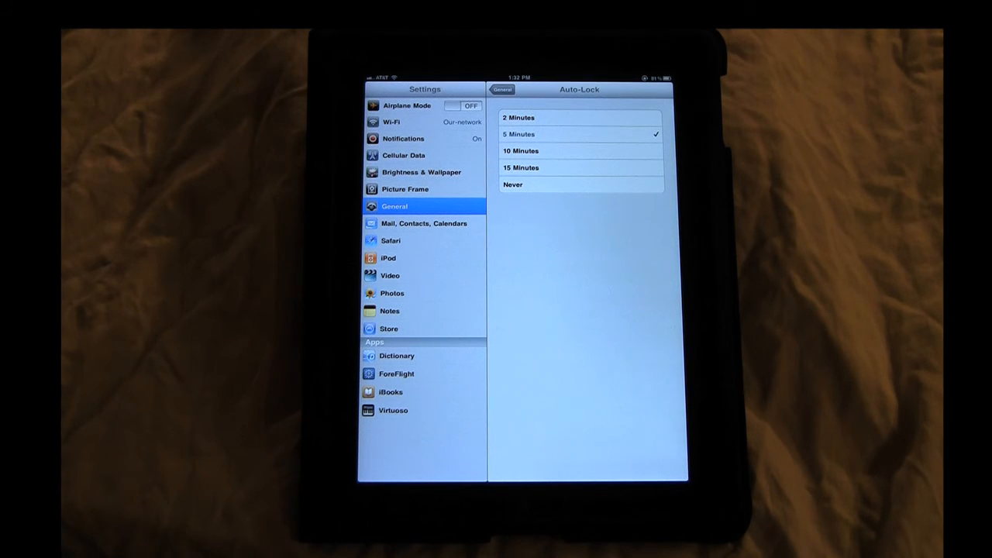
{"action": "left_click", "coordinate": [579, 185]}
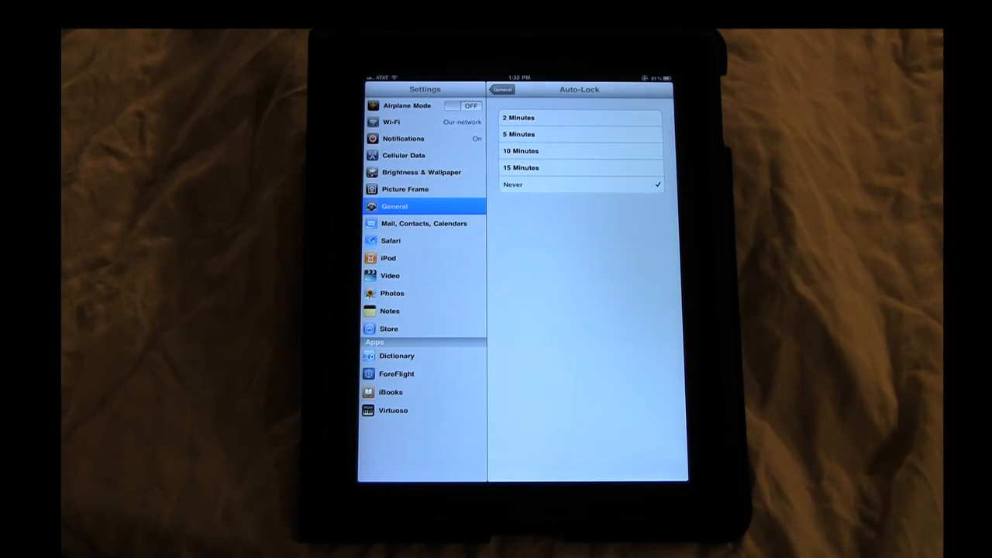